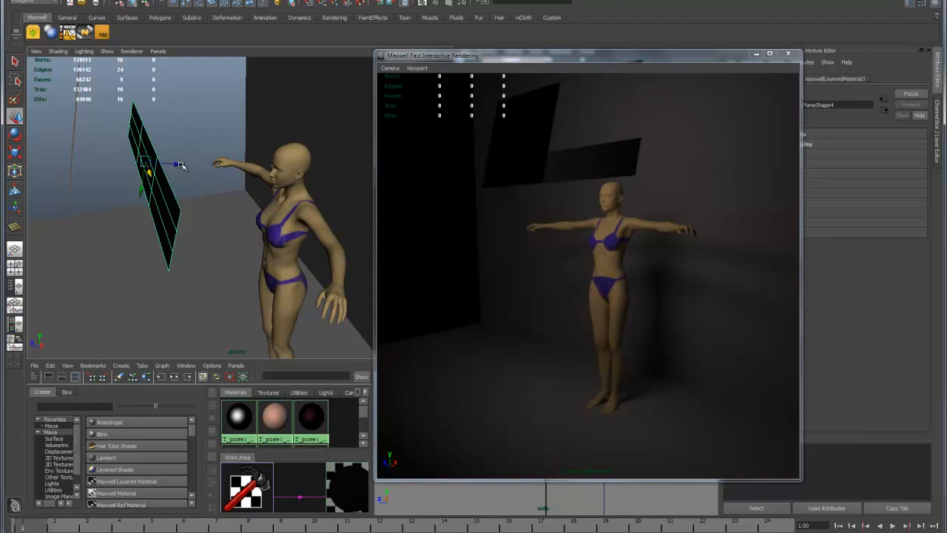
Move the cutter plane upright beside the mannequin's outstretched arm so its shadow hits the wall
left_click_drag(148, 174, 296, 177)
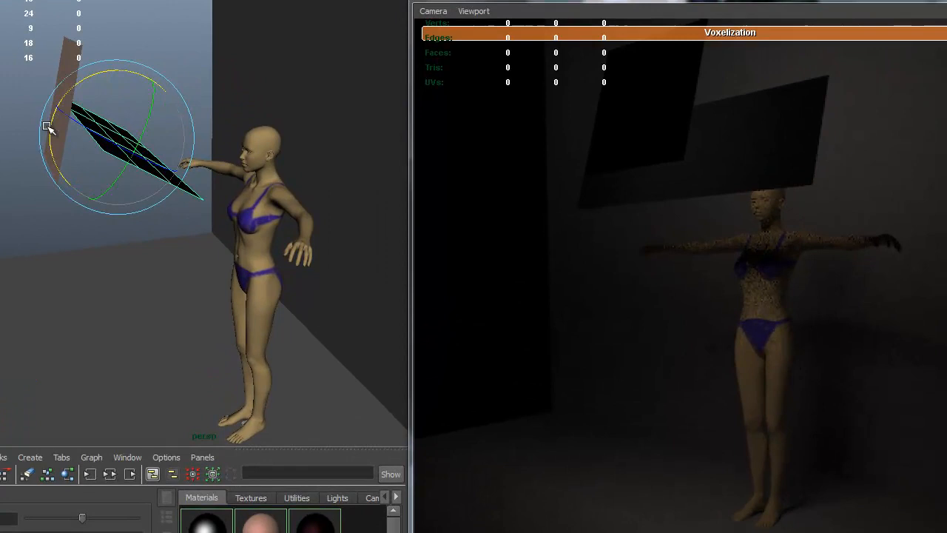
Rotate the cutter plane over the arm so its shadow slants across the wall in the render
left_click_drag(47, 130, 104, 71)
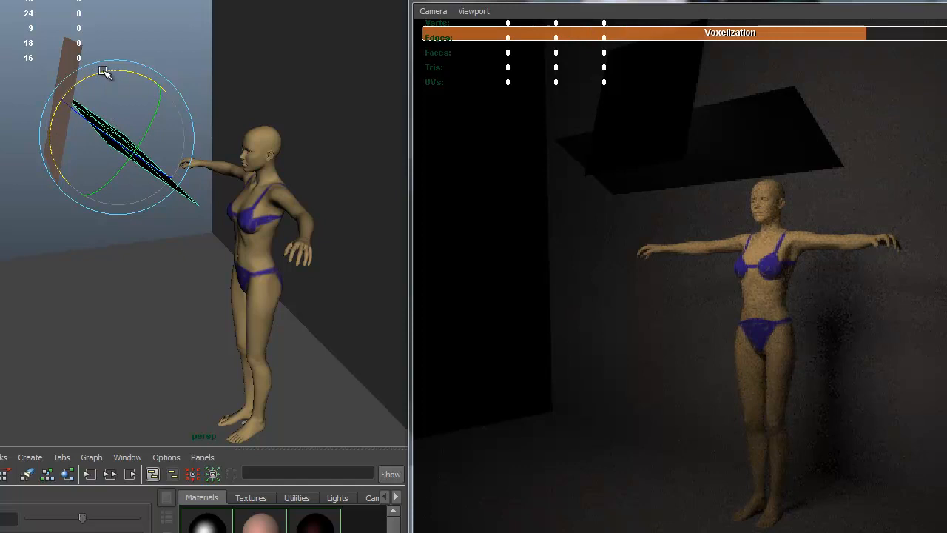